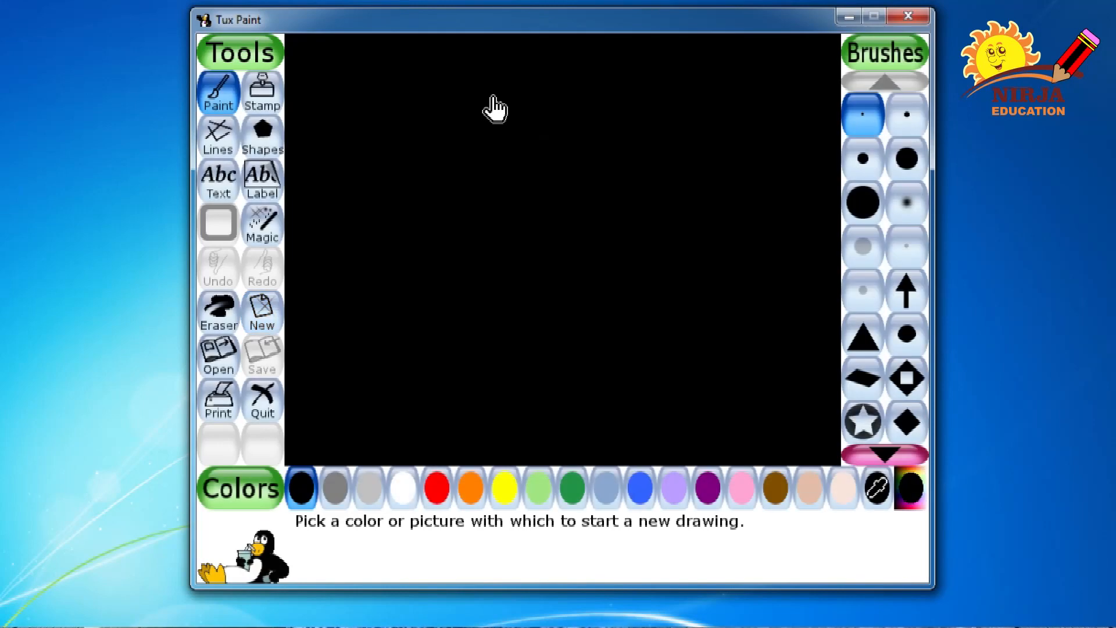
pyautogui.moveTo(543, 255)
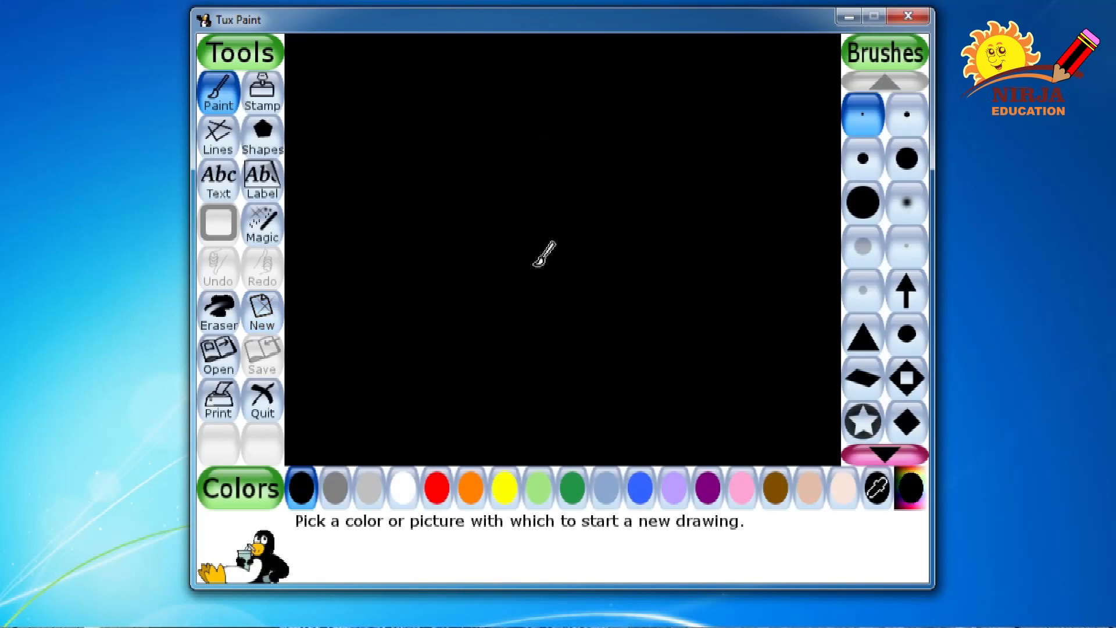
pyautogui.moveTo(442, 171)
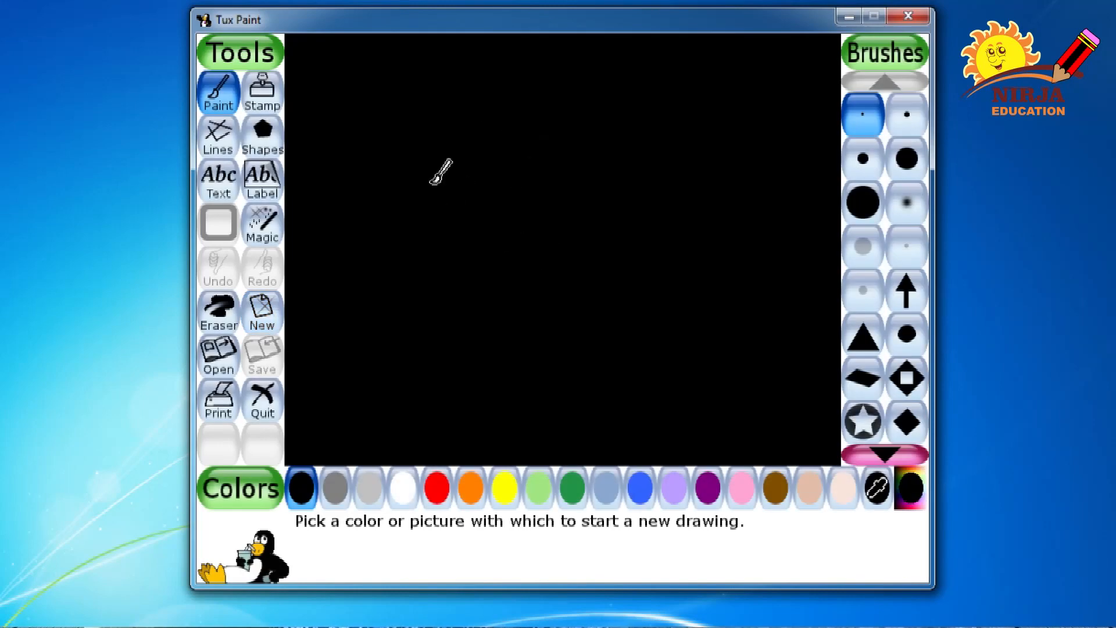
# Switch to the Shapes tool for drawing ellipses on the black canvas
pyautogui.click(262, 135)
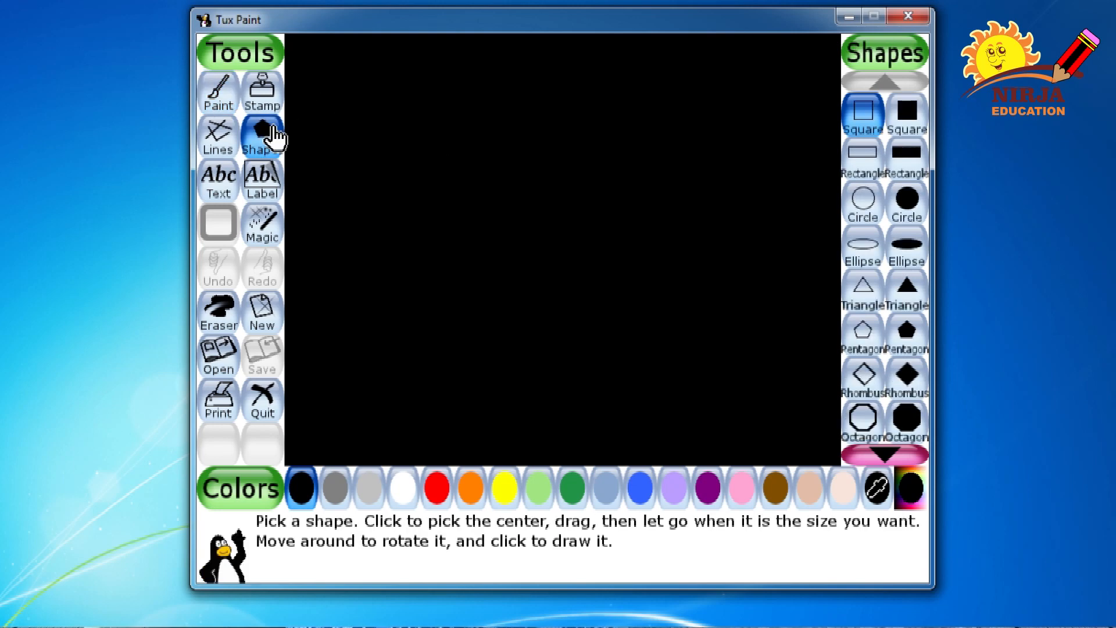
pyautogui.moveTo(895, 284)
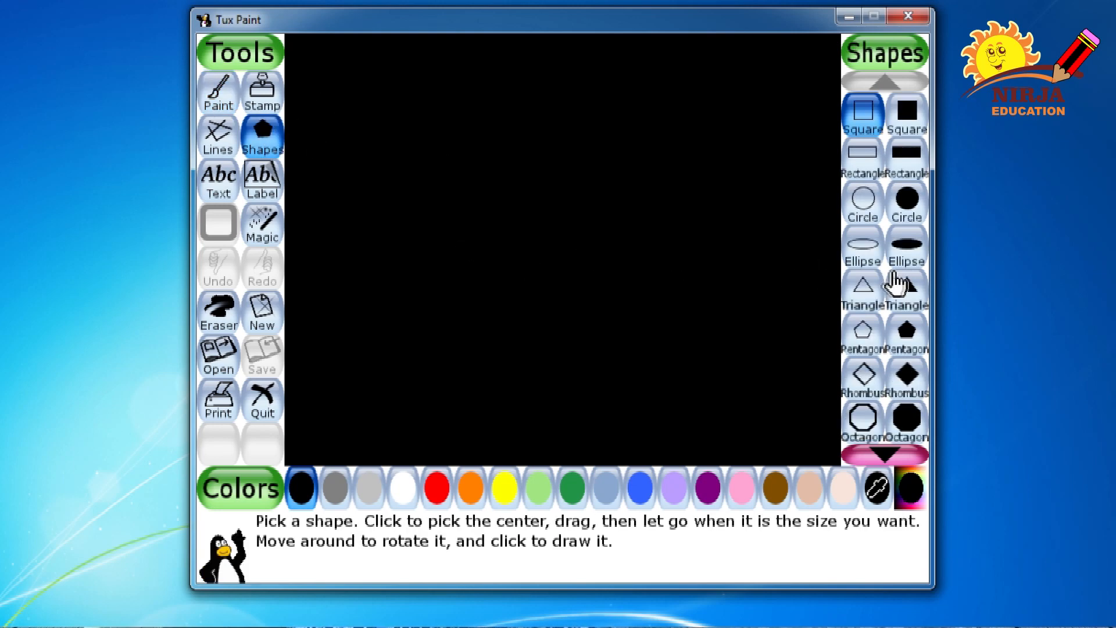
pyautogui.moveTo(905, 271)
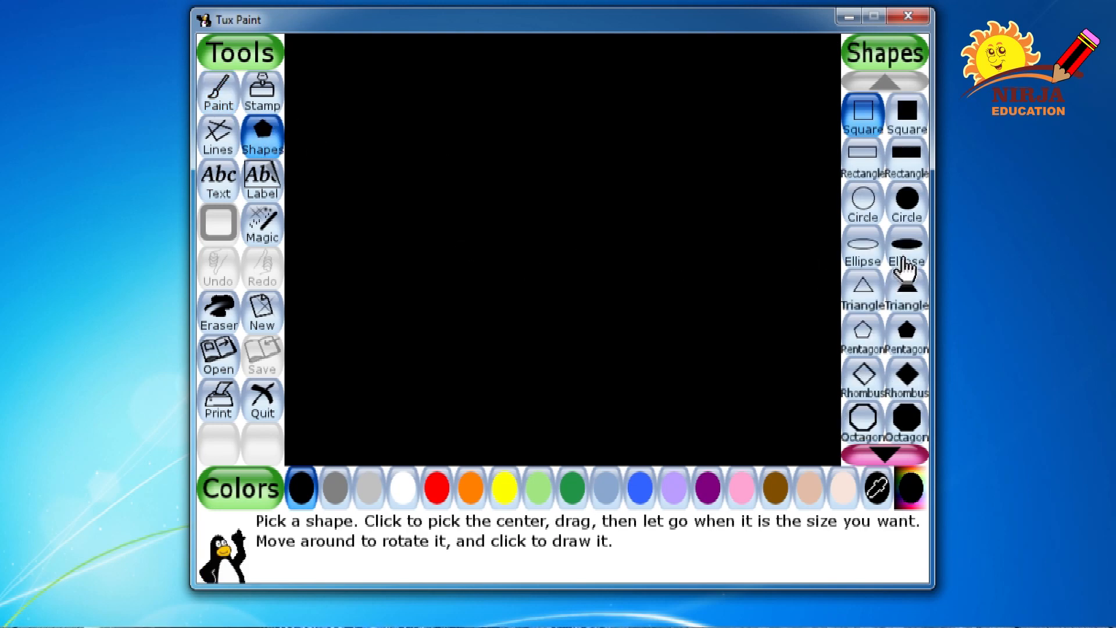
# Choose filled ellipses and pick a dark blue from the colour spectrum
pyautogui.click(907, 245)
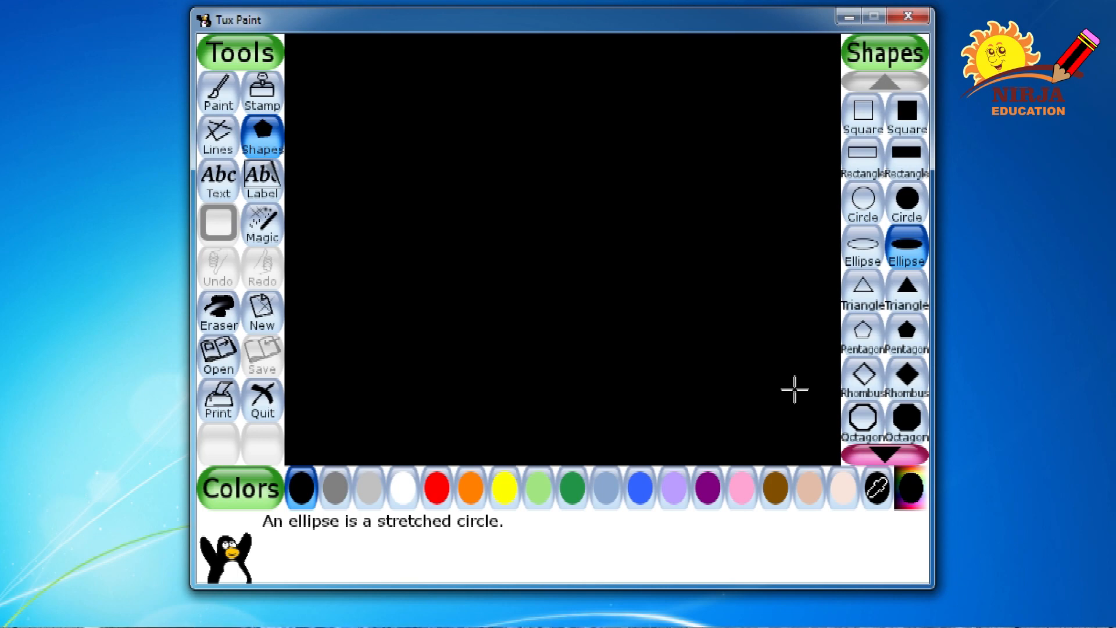
pyautogui.moveTo(538, 490)
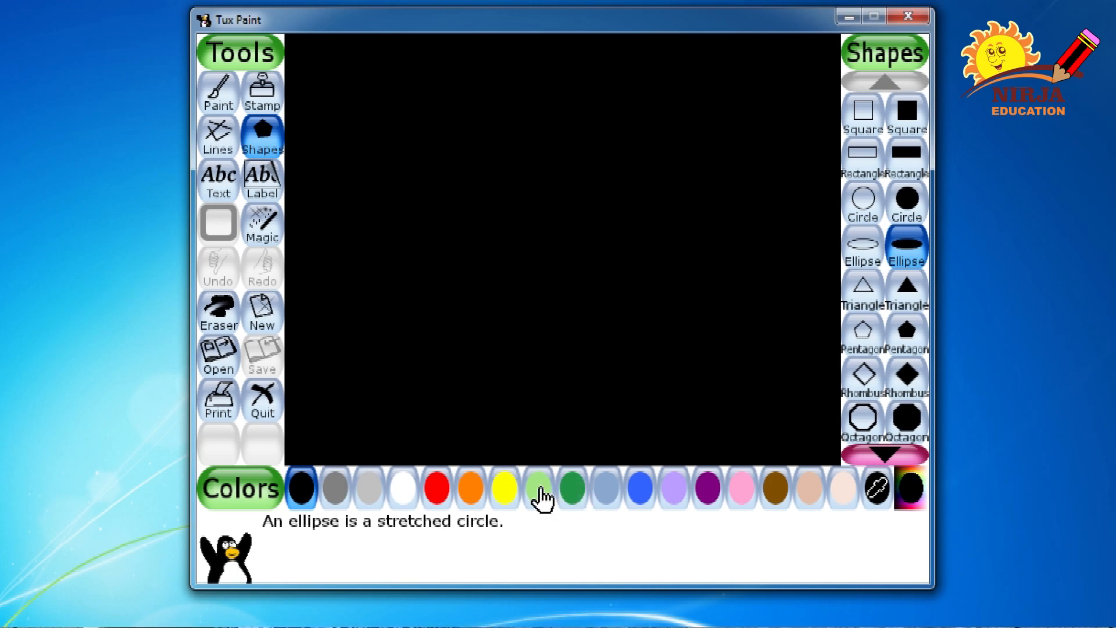
pyautogui.moveTo(630, 489)
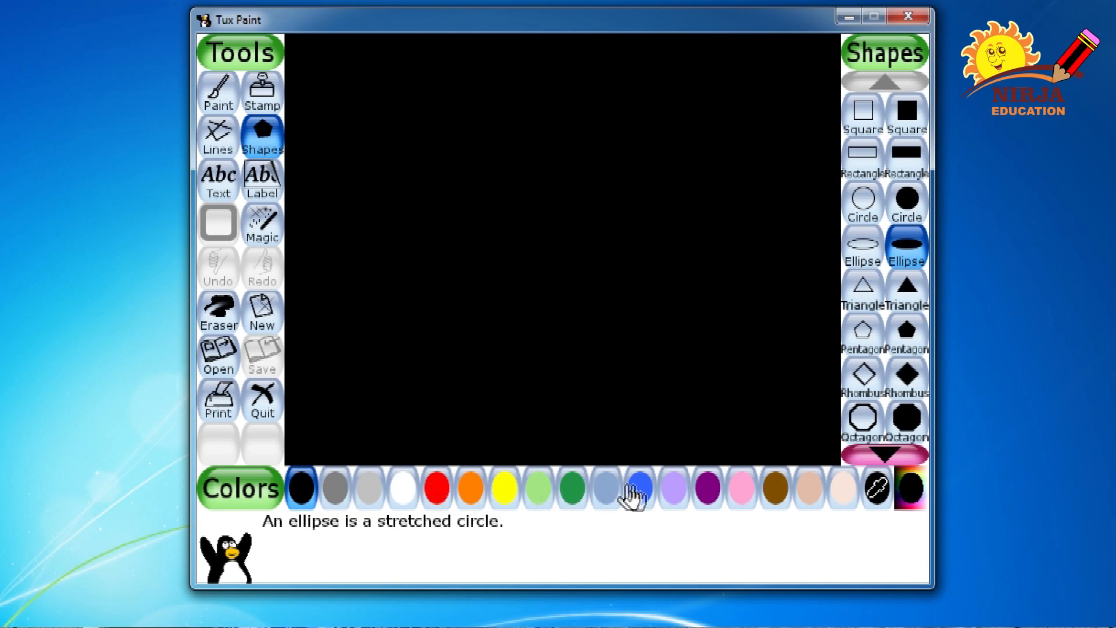
pyautogui.moveTo(852, 507)
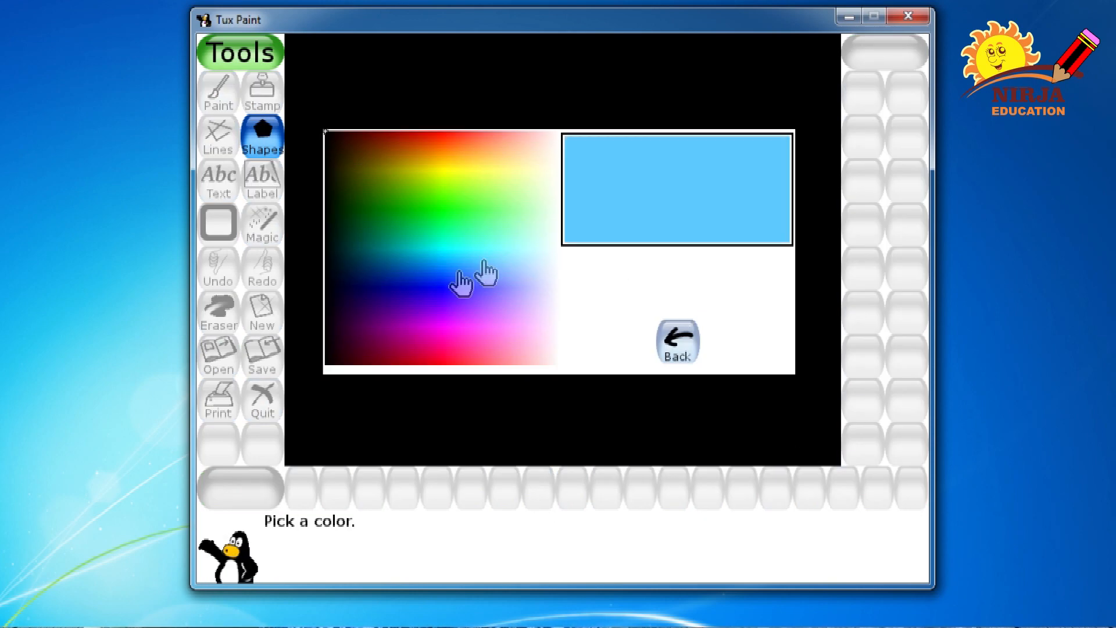
pyautogui.click(395, 296)
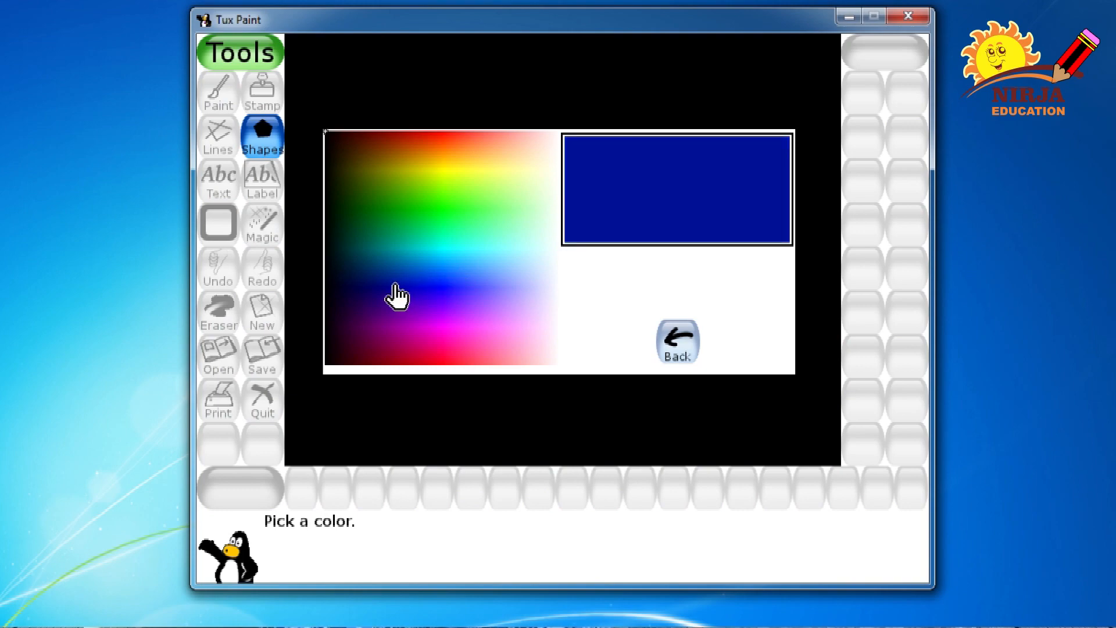
pyautogui.click(677, 342)
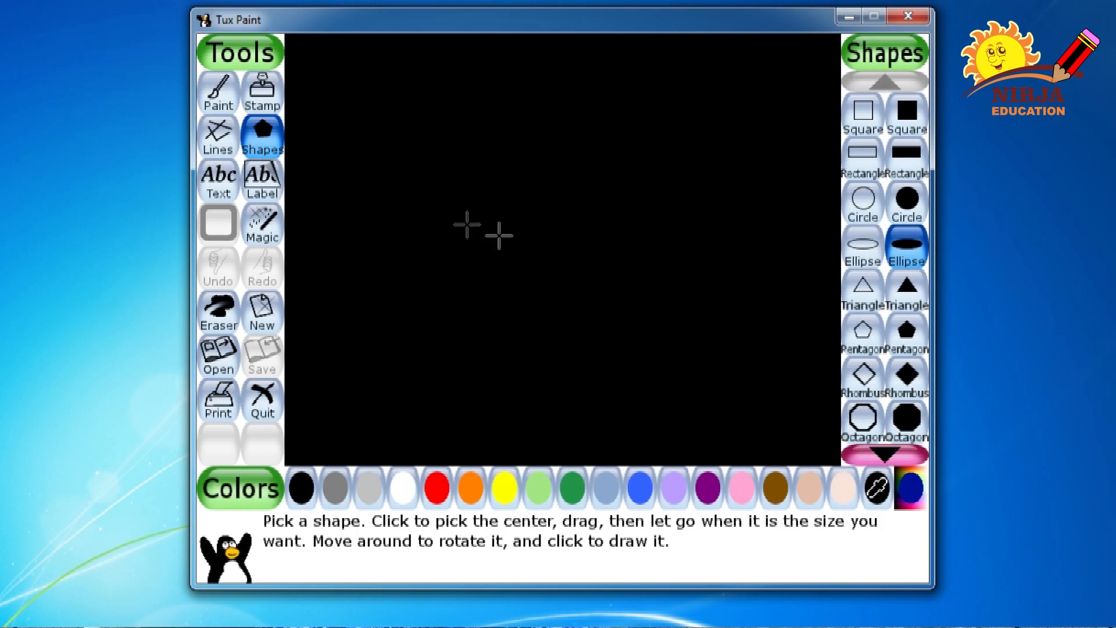
pyautogui.moveTo(577, 242)
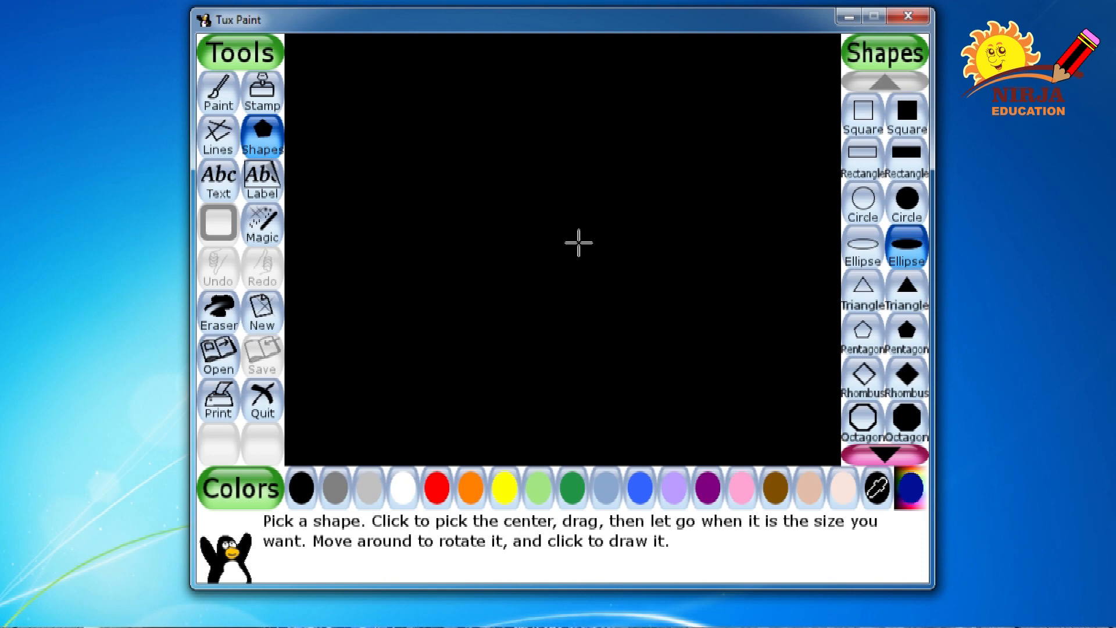
# Draw a solid dark blue ellipse at the canvas centre and switch to outlined ellipses for the rings
pyautogui.click(578, 242)
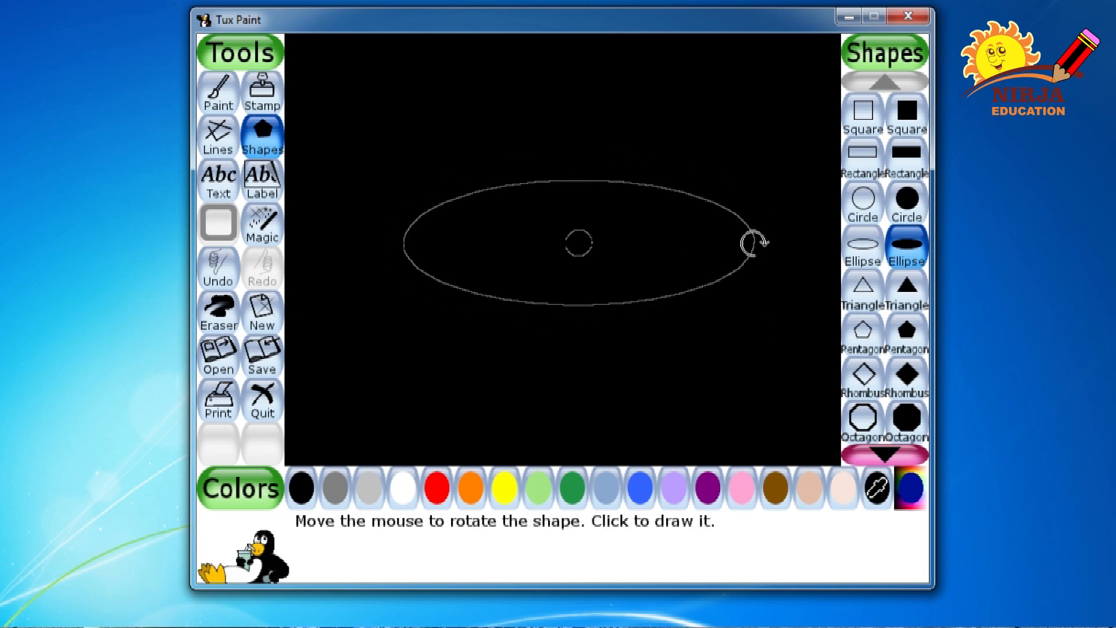
pyautogui.moveTo(738, 295)
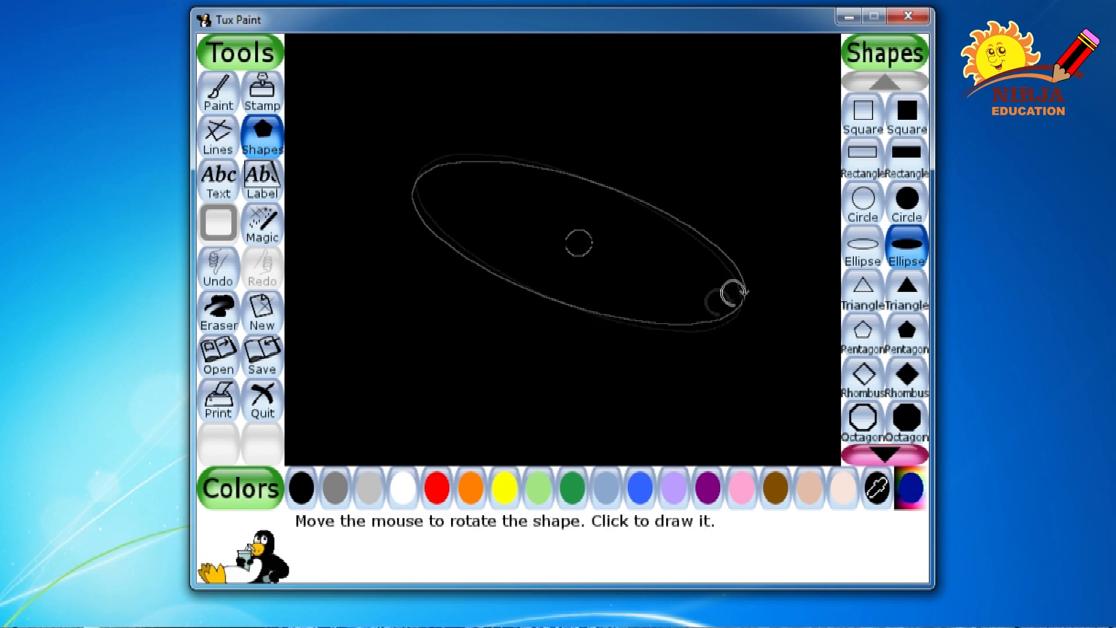
pyautogui.moveTo(705, 246)
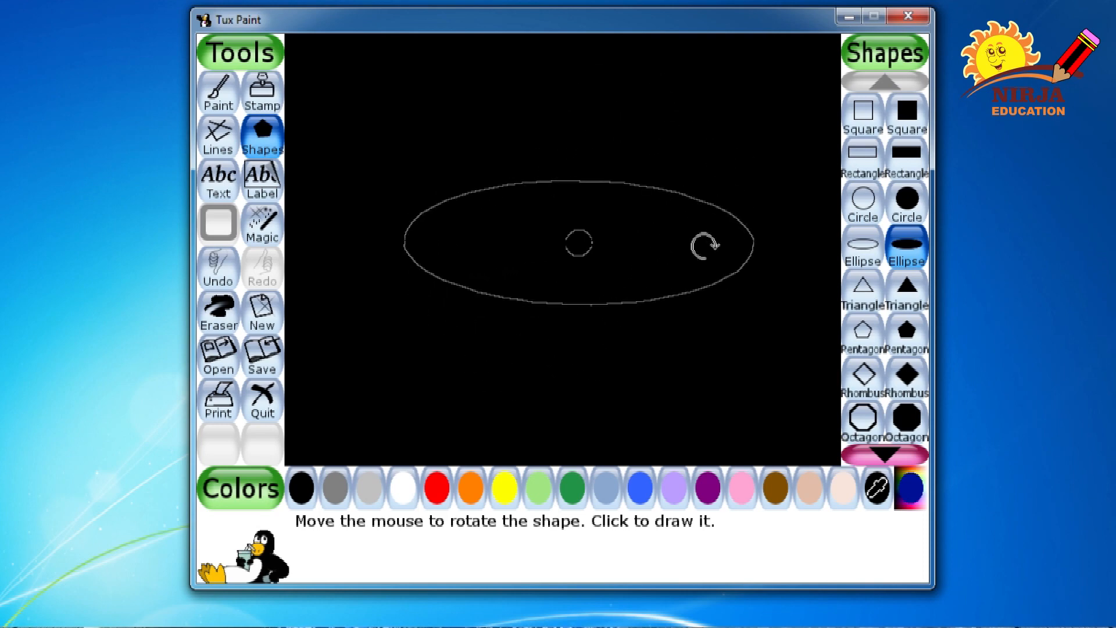
pyautogui.click(578, 243)
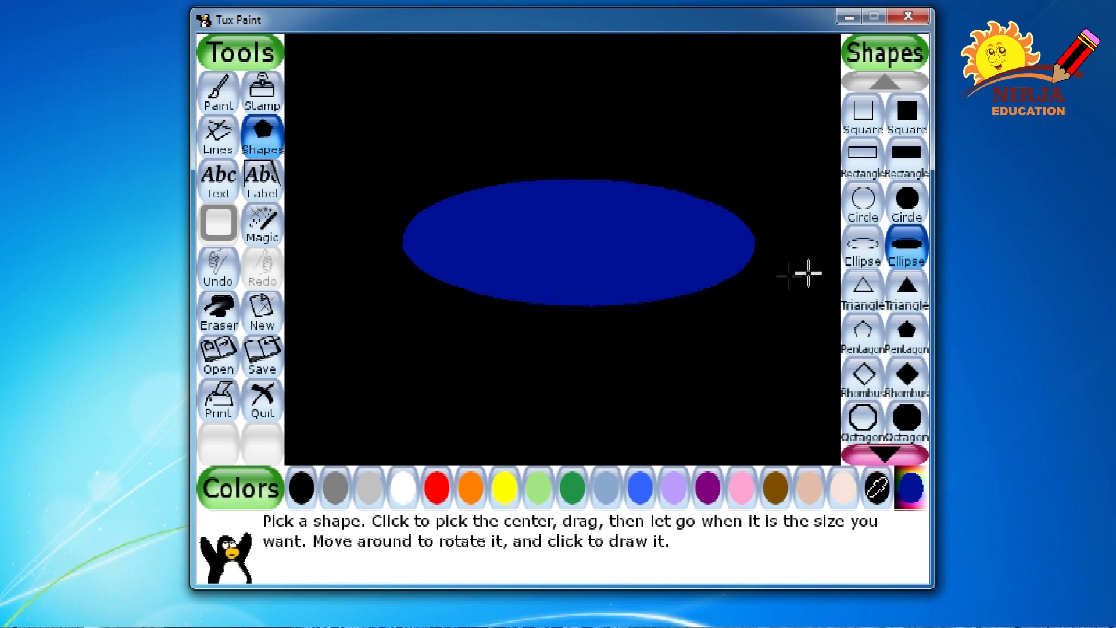
pyautogui.click(862, 245)
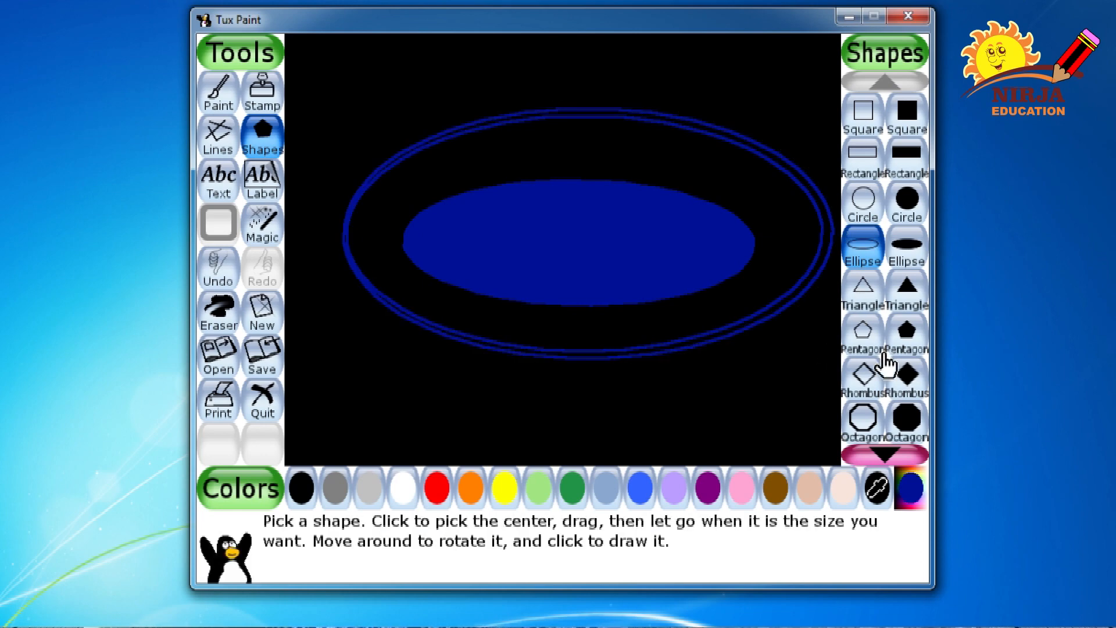
pyautogui.moveTo(909, 239)
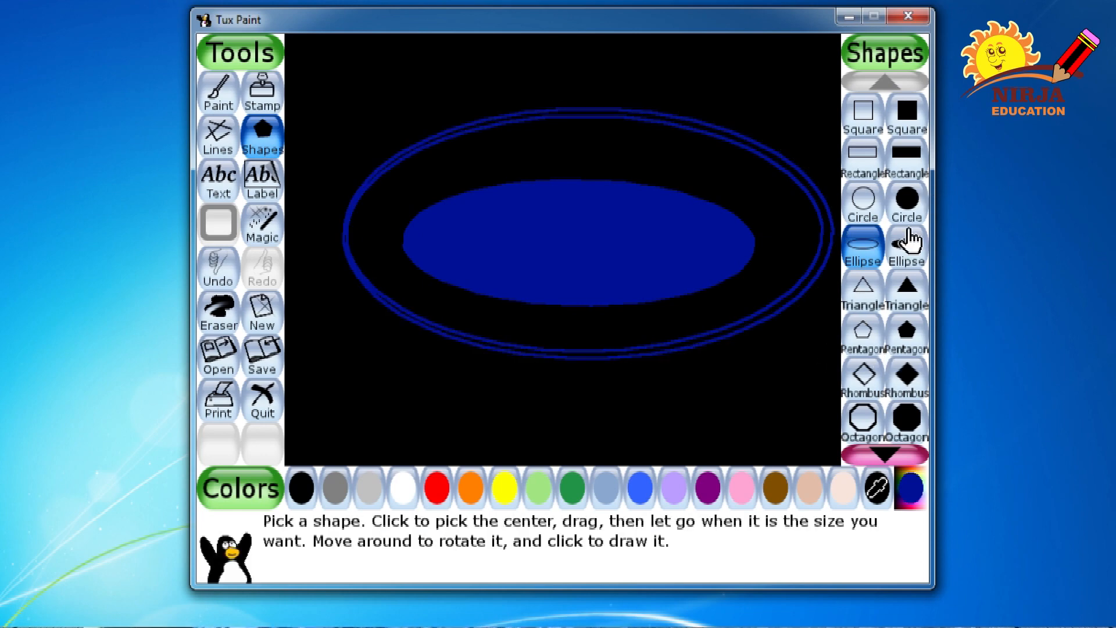
# Reselect filled ellipses and pick an orange from the colour spectrum
pyautogui.click(907, 245)
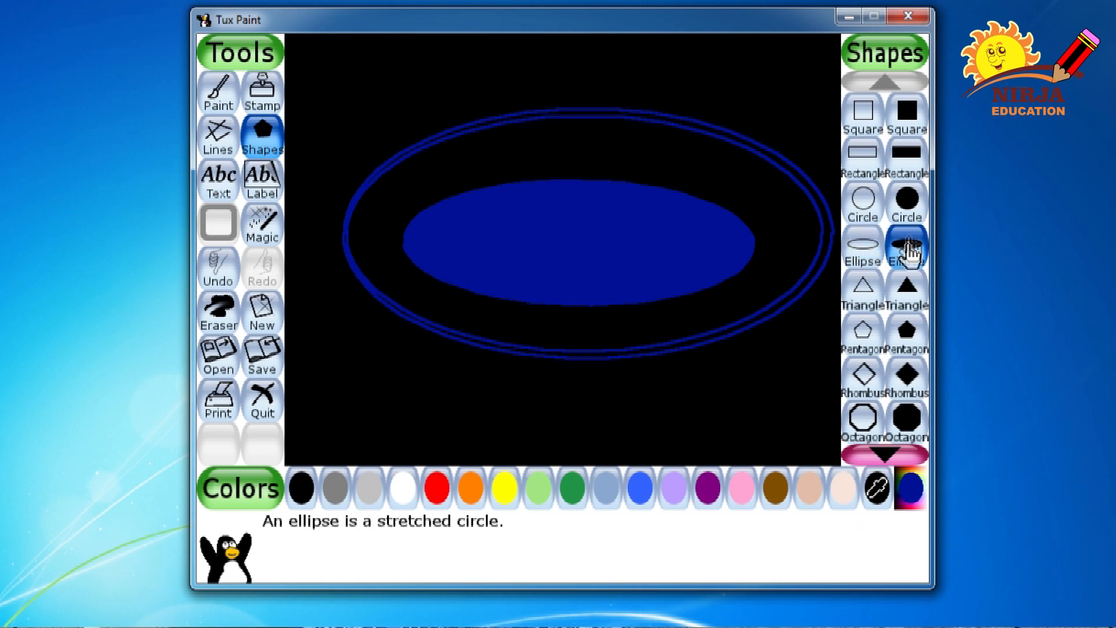
pyautogui.click(877, 487)
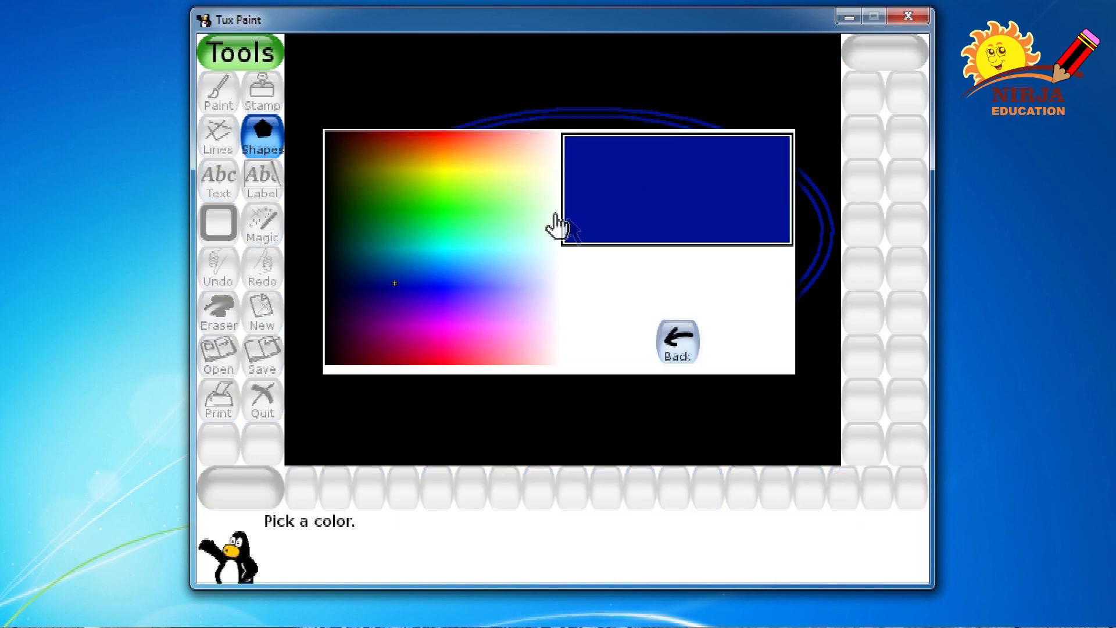
pyautogui.click(456, 155)
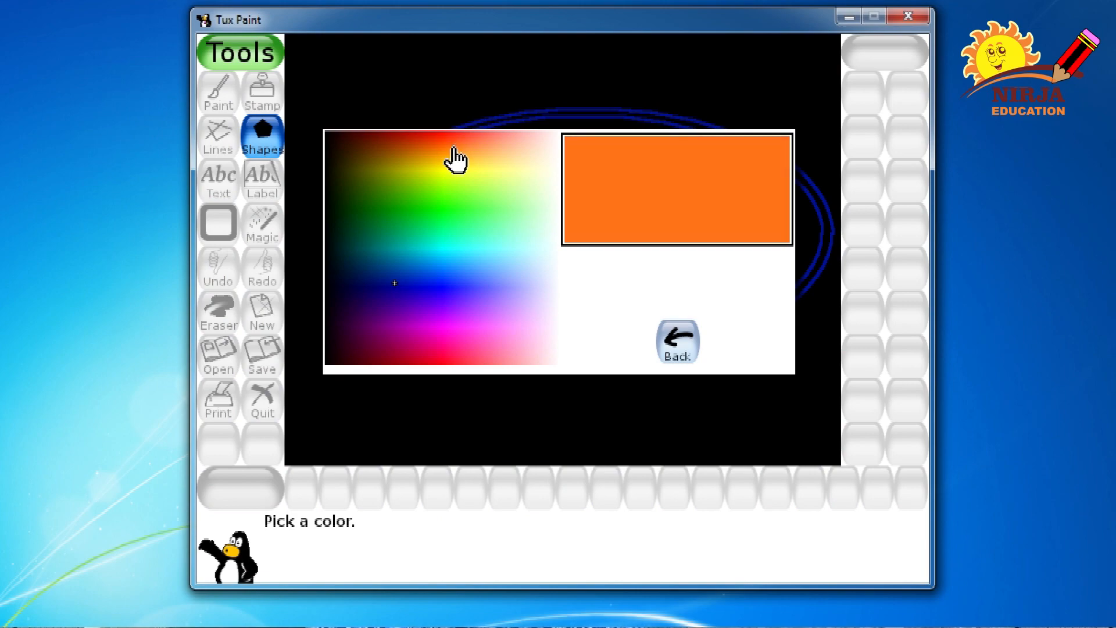
pyautogui.click(677, 341)
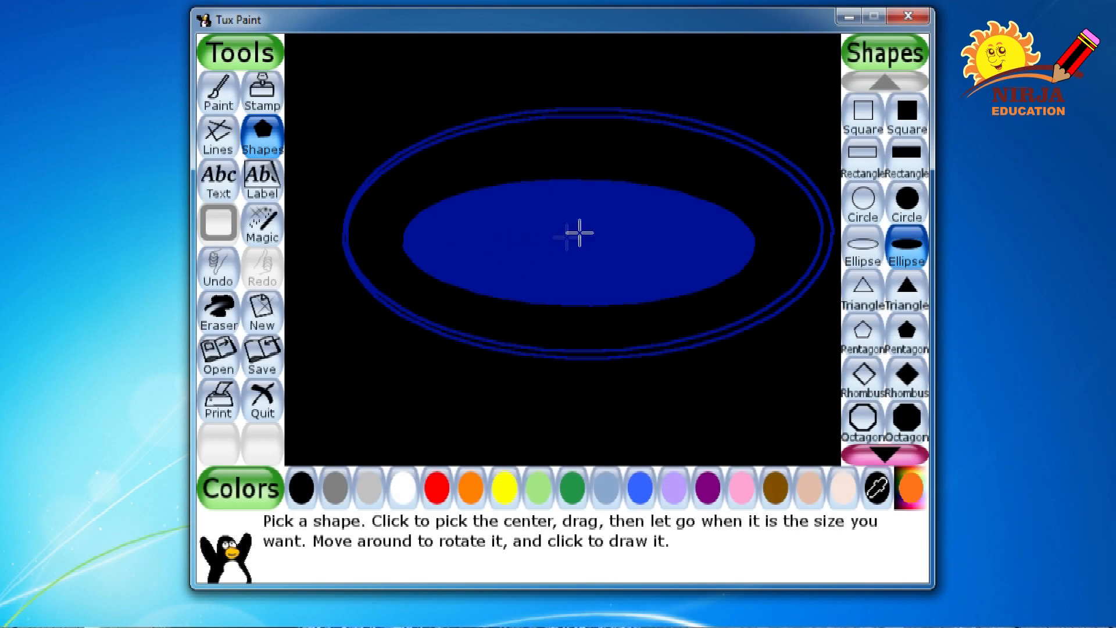
# Draw a filled orange ellipse inside the blue one and switch to outlined ellipses for orange rings
pyautogui.click(575, 233)
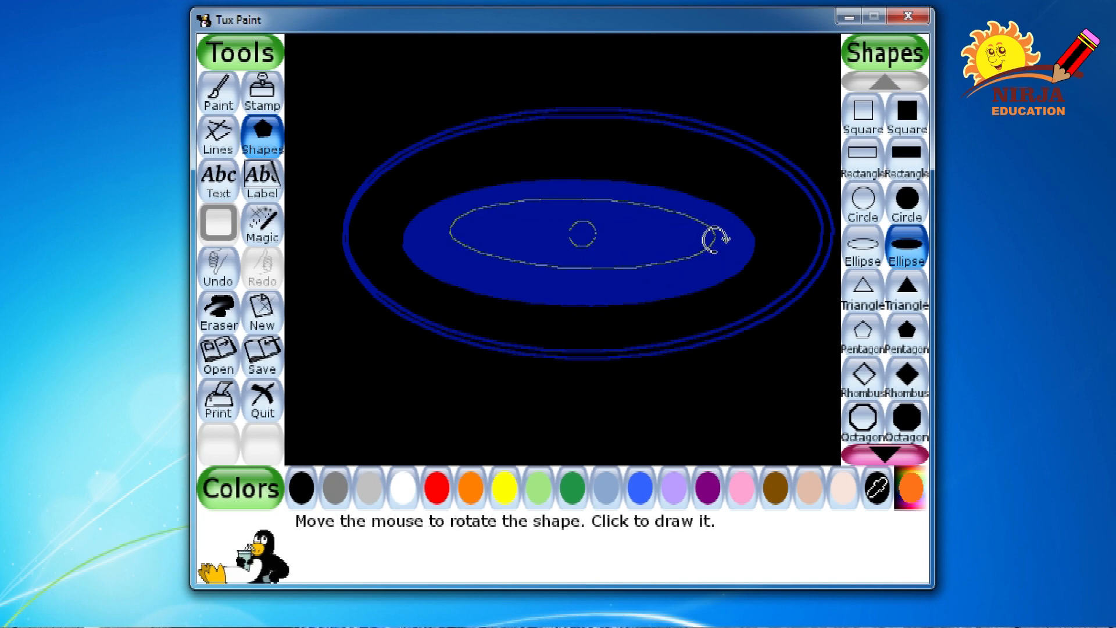
pyautogui.click(717, 238)
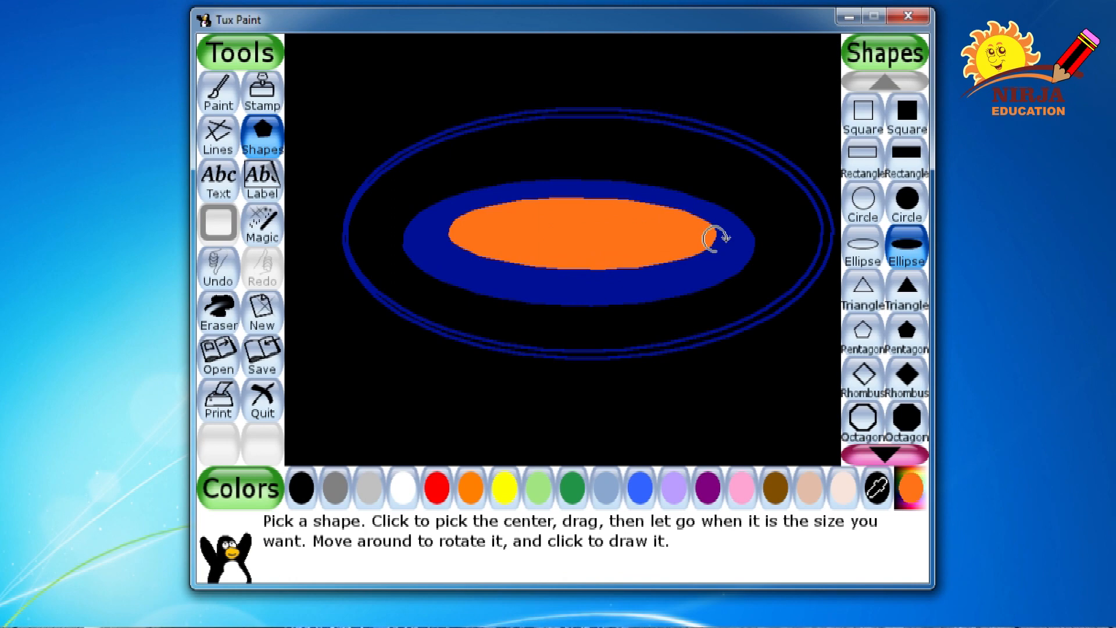
pyautogui.moveTo(861, 267)
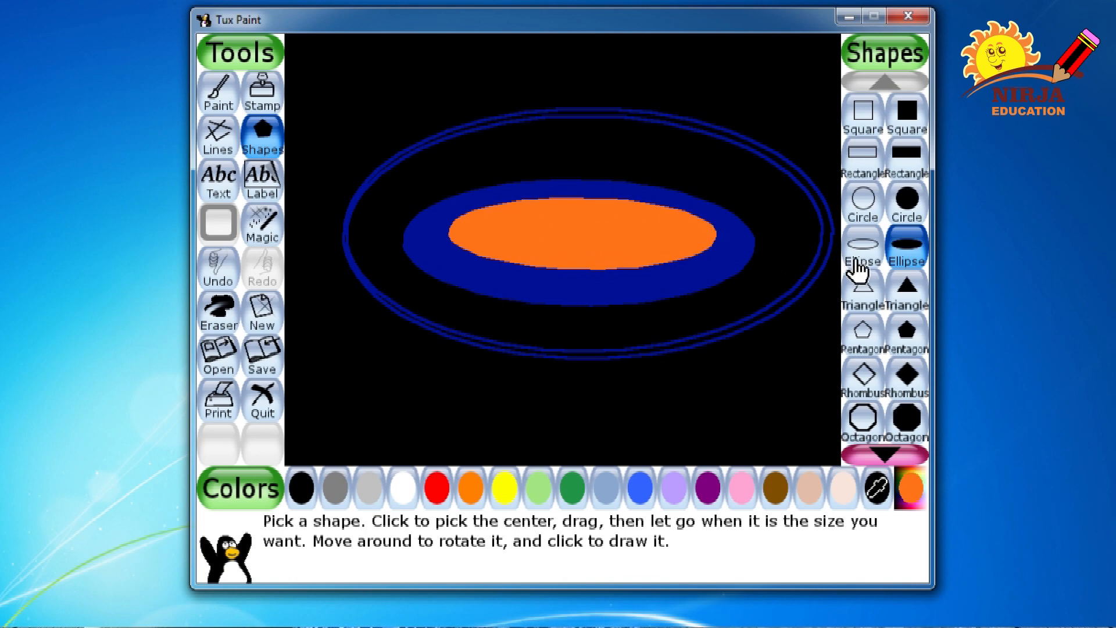
pyautogui.click(862, 249)
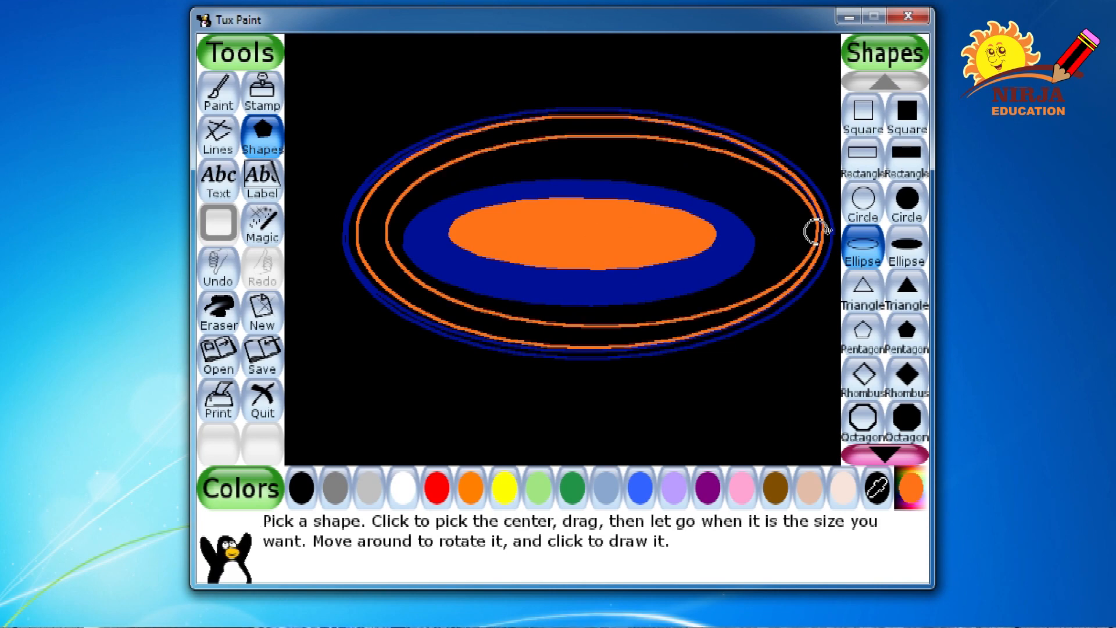
pyautogui.moveTo(788, 251)
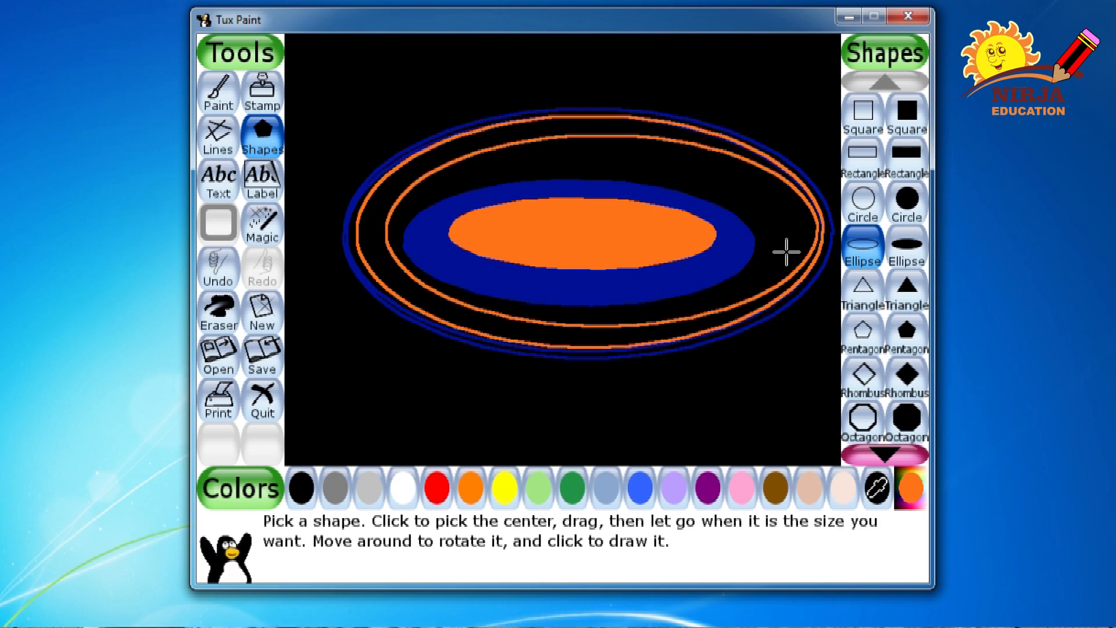
pyautogui.moveTo(609, 203)
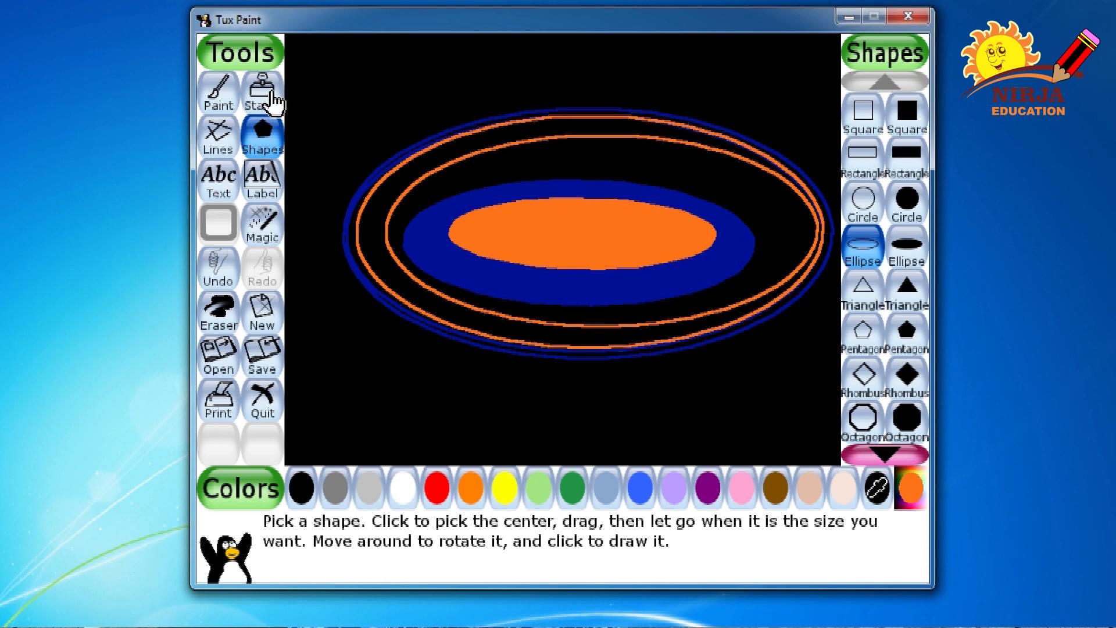
# Switch to stamps, page to the space collection and choose the Sun
pyautogui.click(262, 91)
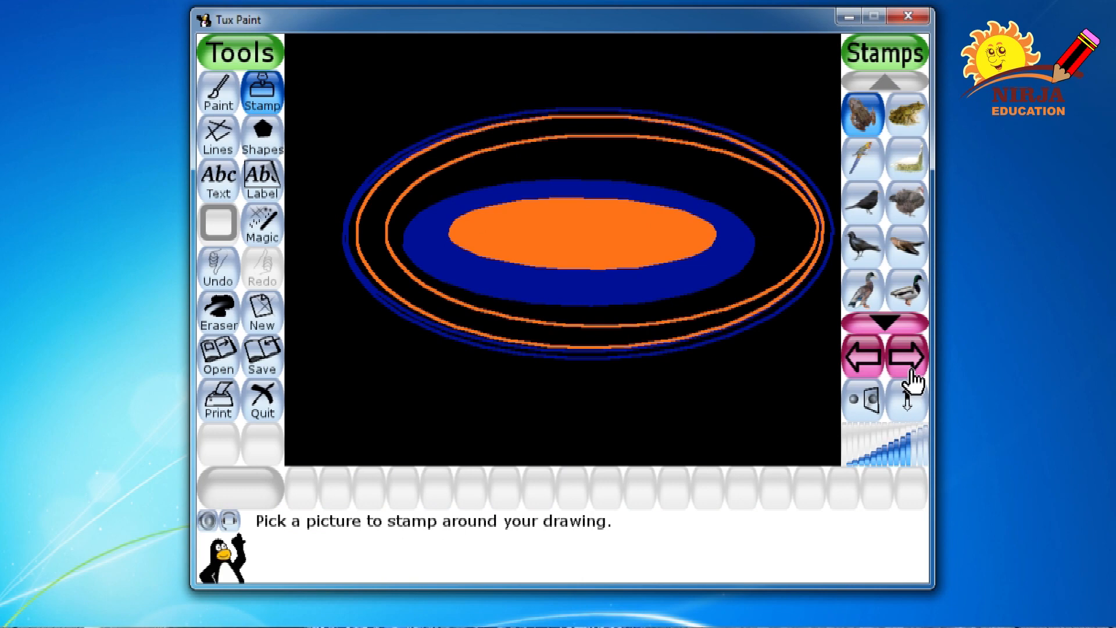
pyautogui.click(906, 357)
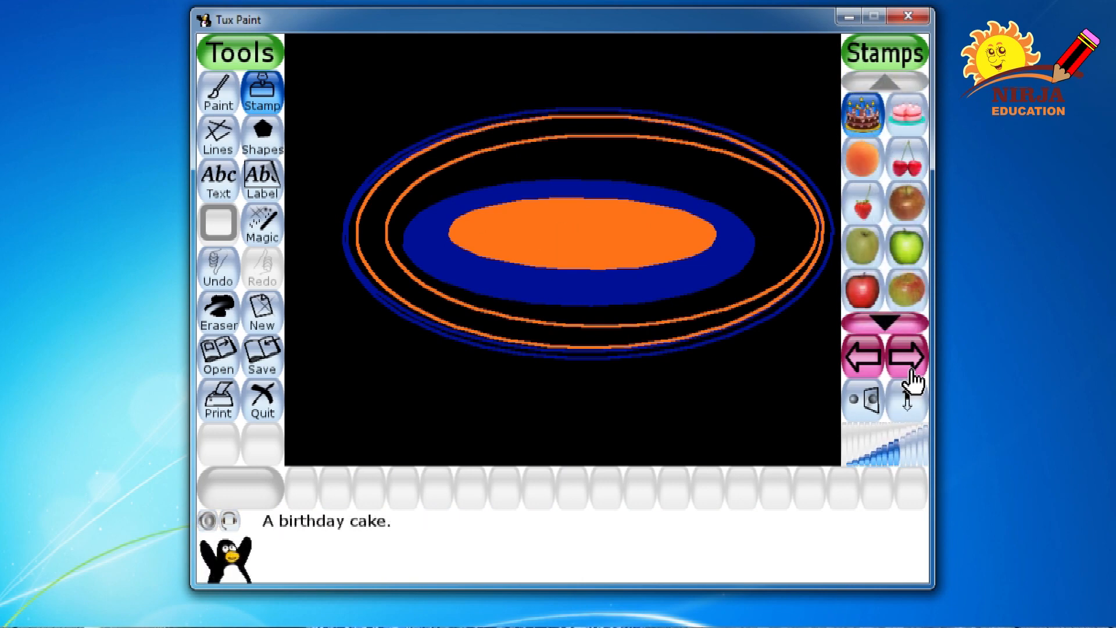
pyautogui.click(909, 357)
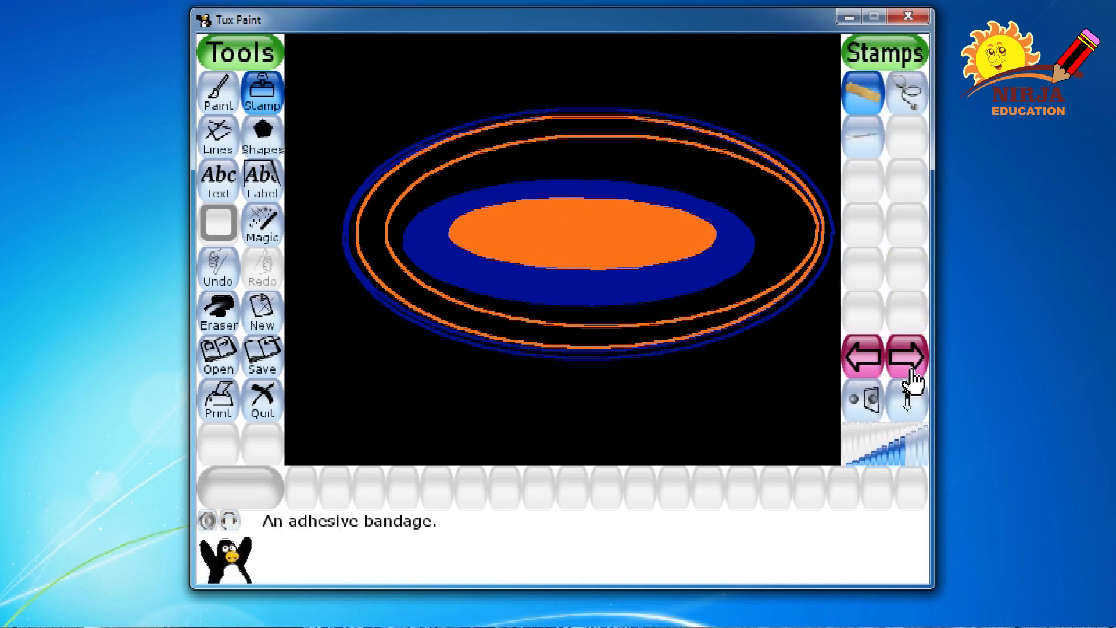
pyautogui.click(907, 356)
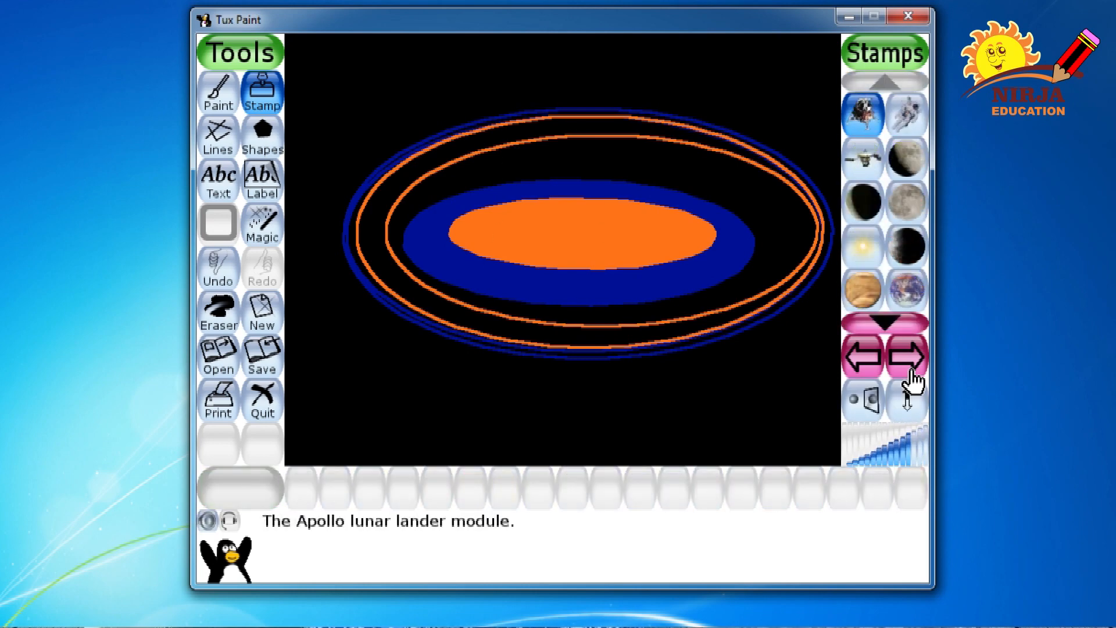
pyautogui.click(862, 247)
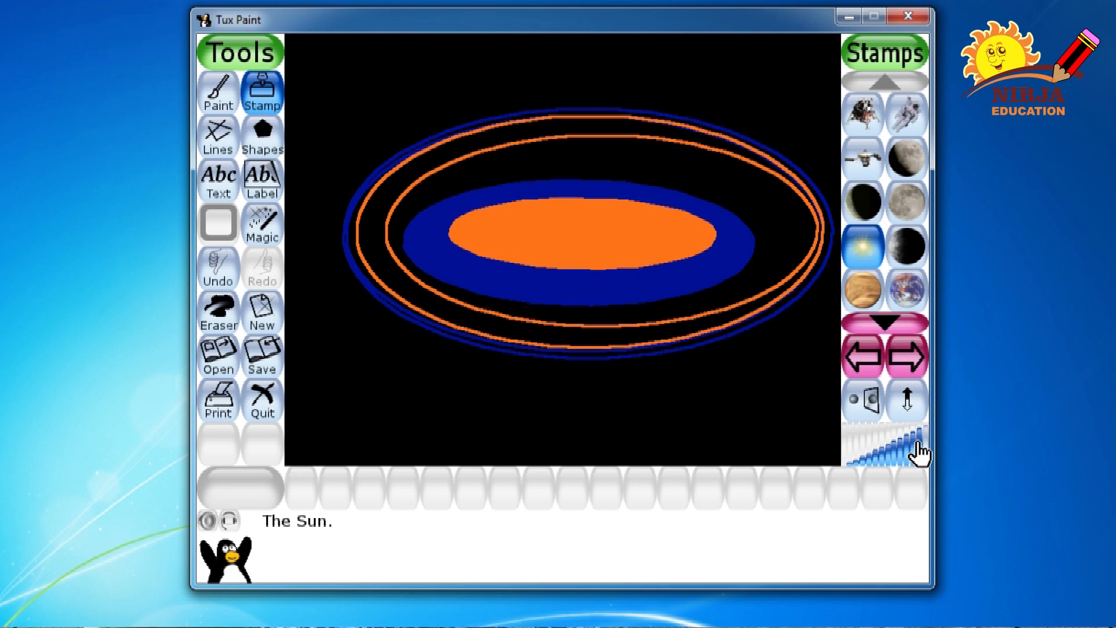
pyautogui.moveTo(905, 460)
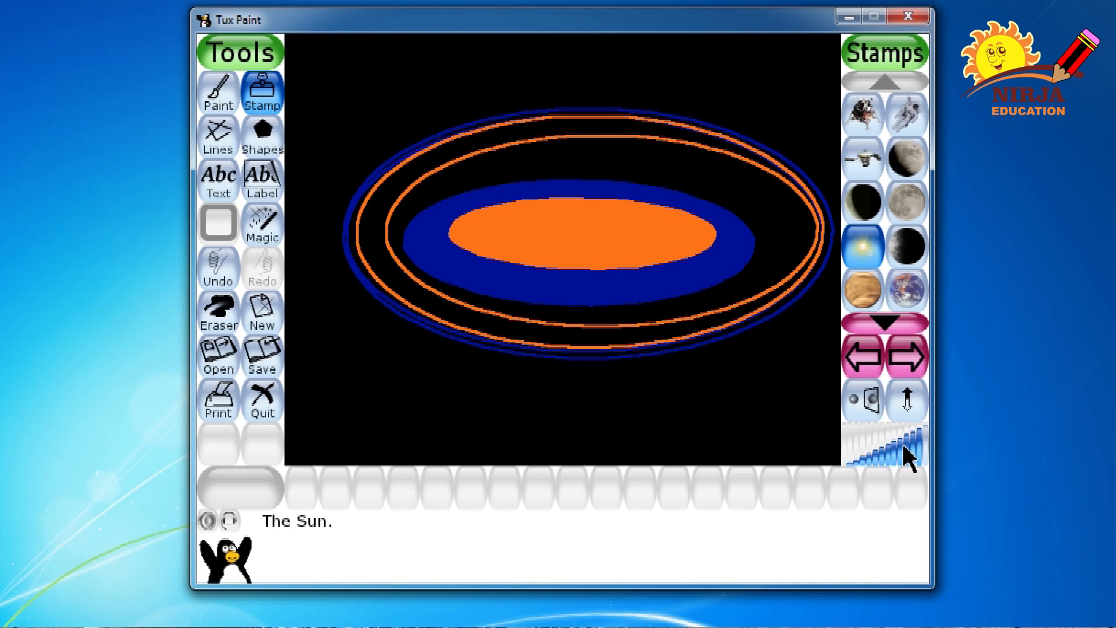
pyautogui.moveTo(688, 192)
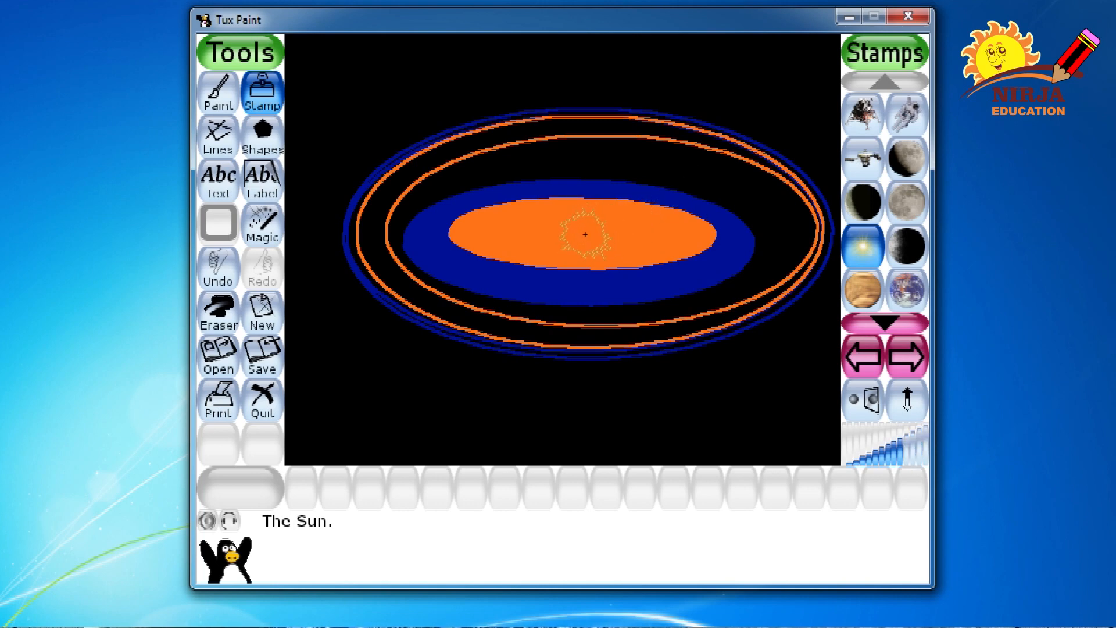
# Stamp the Sun twice at the galaxy centre to brighten it, then bring up the Magic effects
pyautogui.click(585, 233)
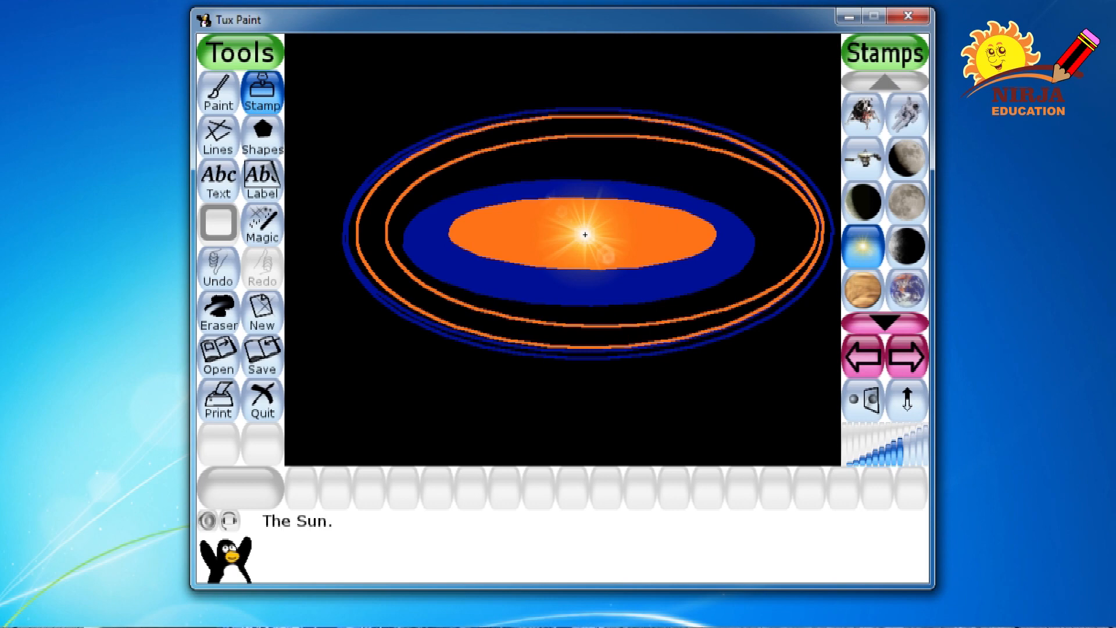
pyautogui.click(585, 234)
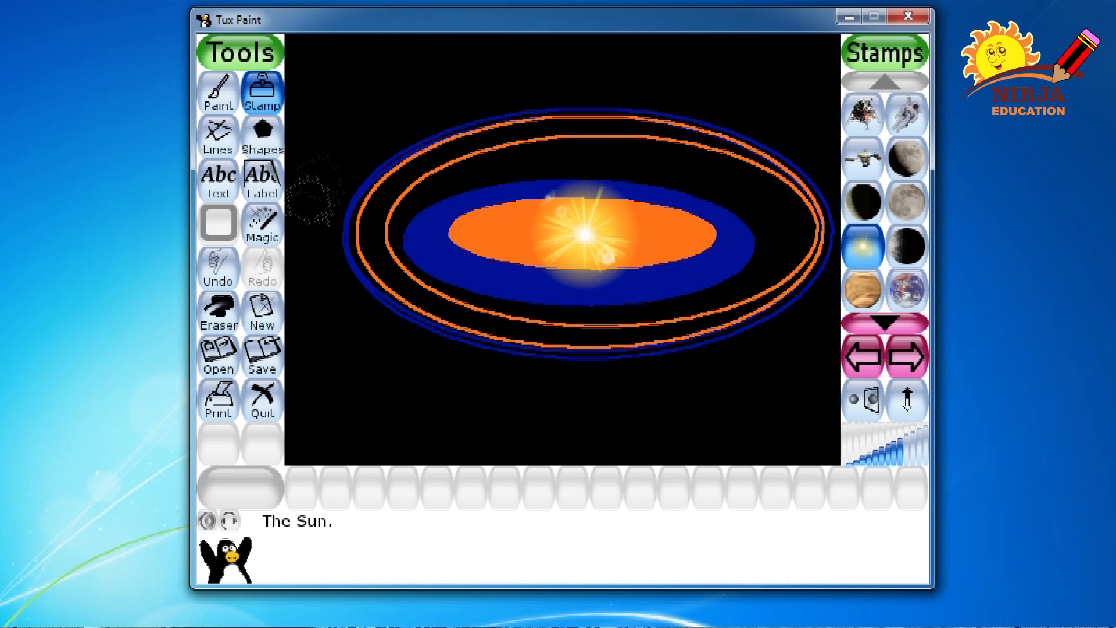
pyautogui.click(262, 224)
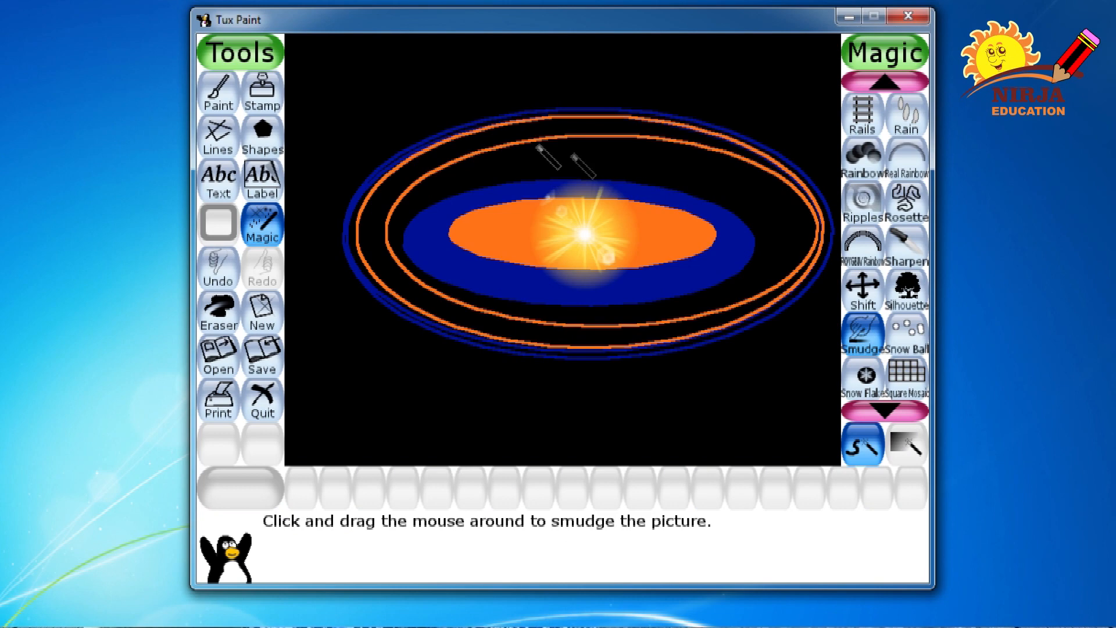
pyautogui.moveTo(453, 167)
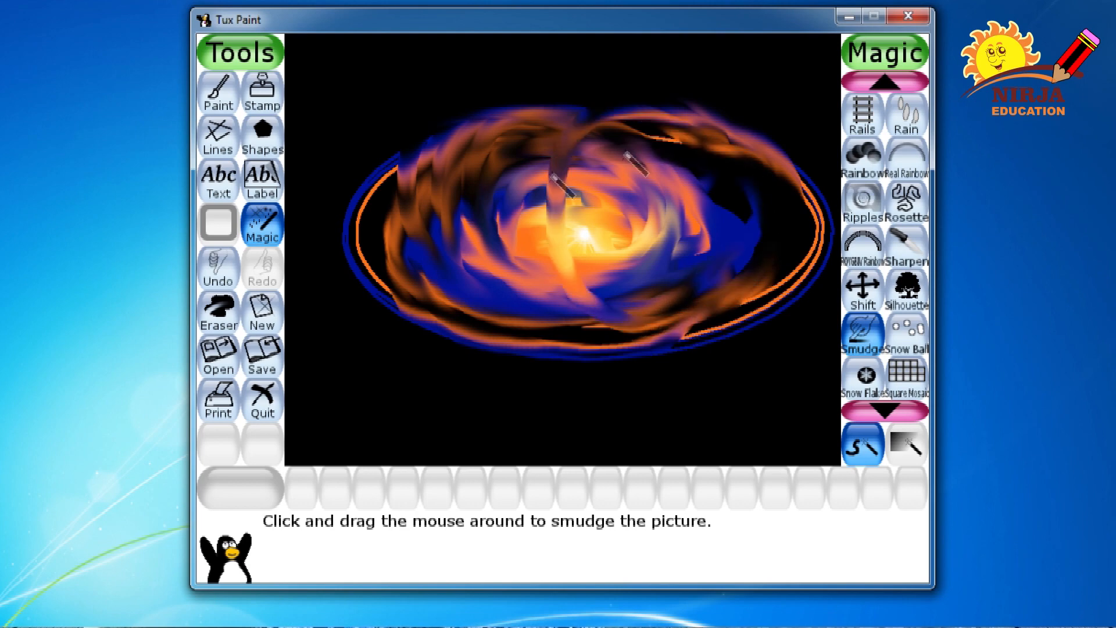
# Smudge across the centre to swirl the blue and orange ellipses around the sun
pyautogui.moveTo(563, 185); pyautogui.dragTo(456, 363)
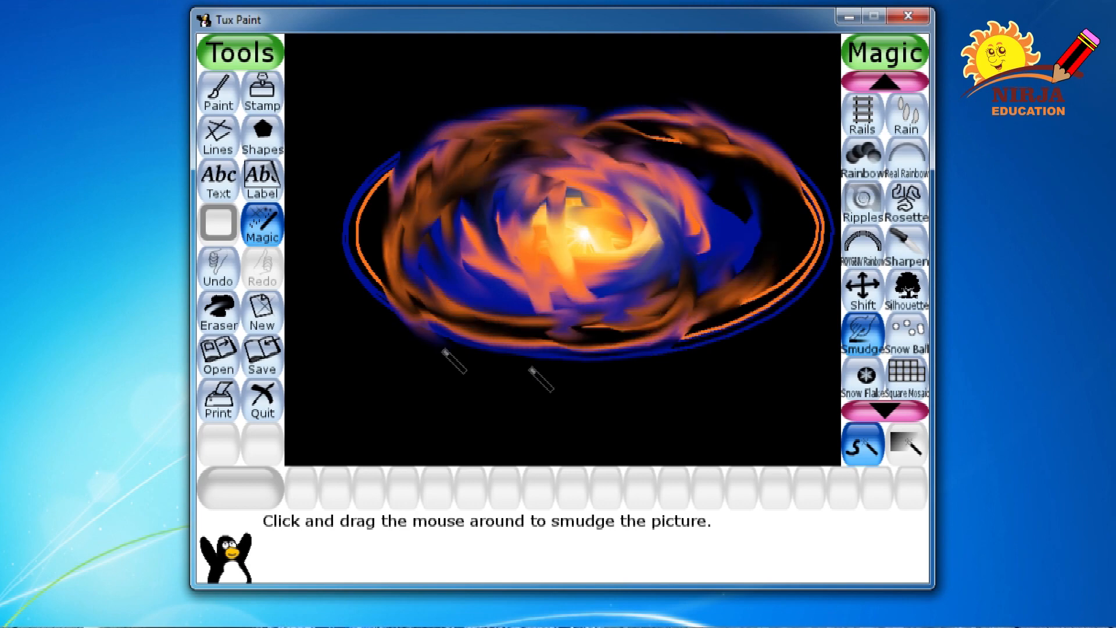